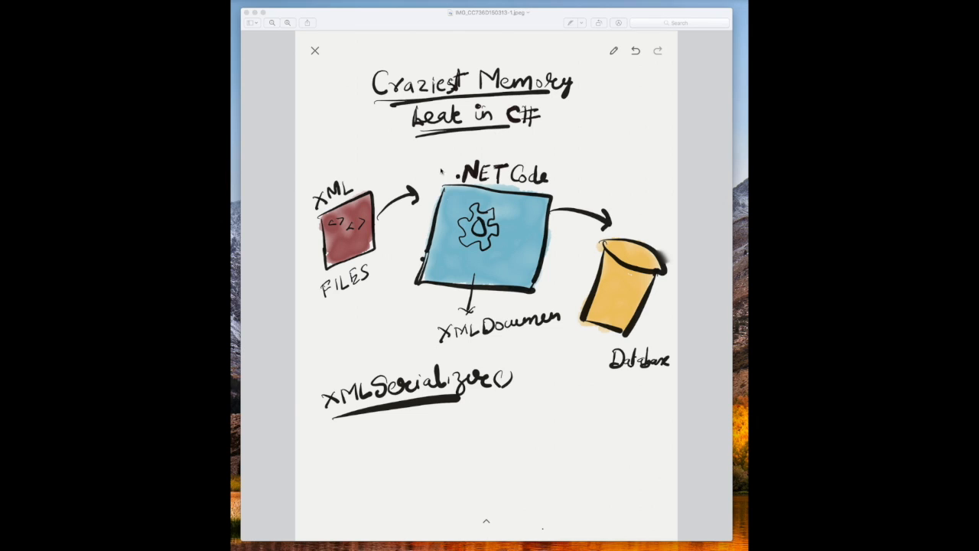
pyautogui.moveTo(384, 241)
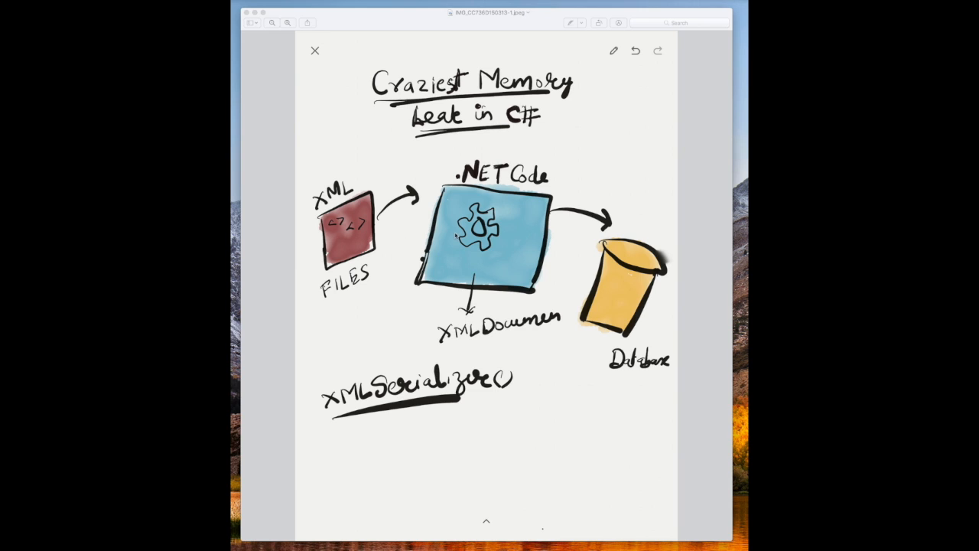
pyautogui.moveTo(419, 289)
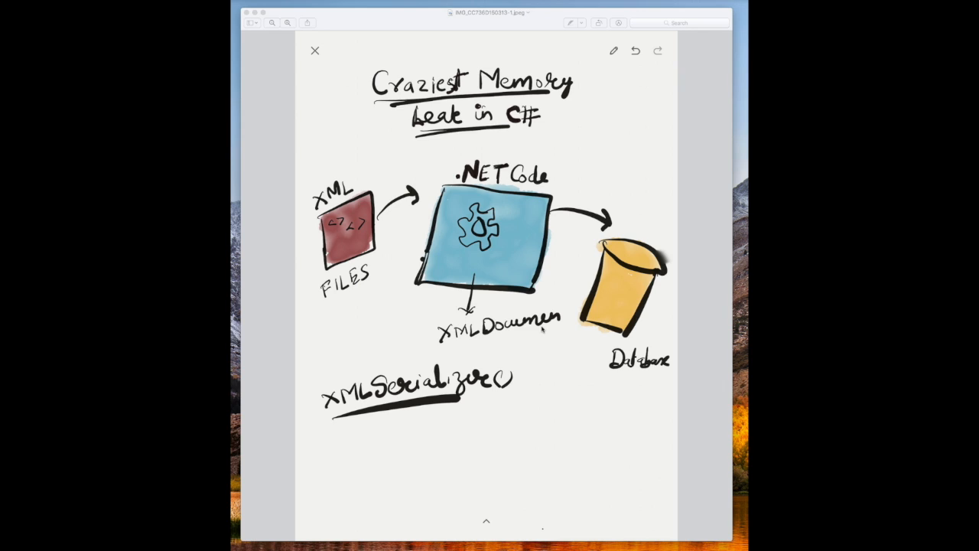
pyautogui.moveTo(634, 199)
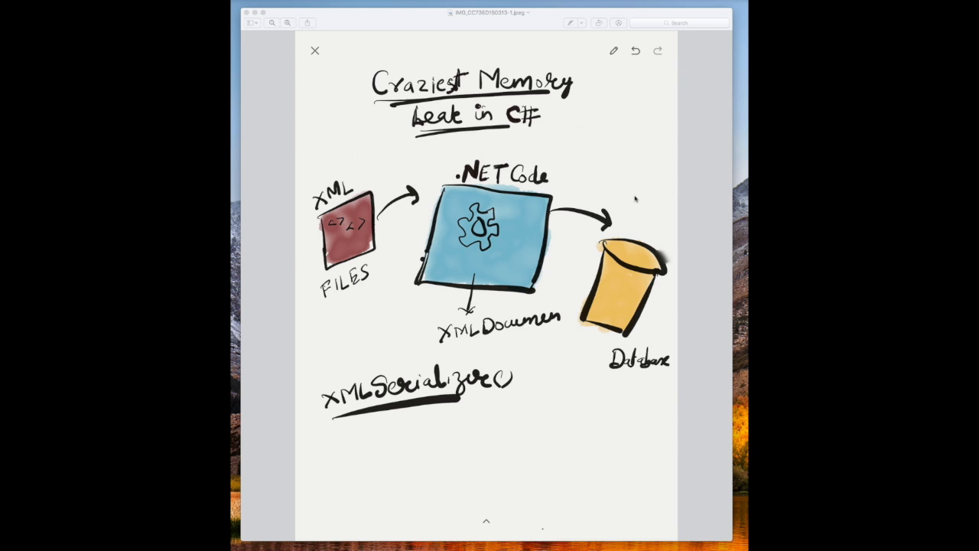
pyautogui.moveTo(526, 335)
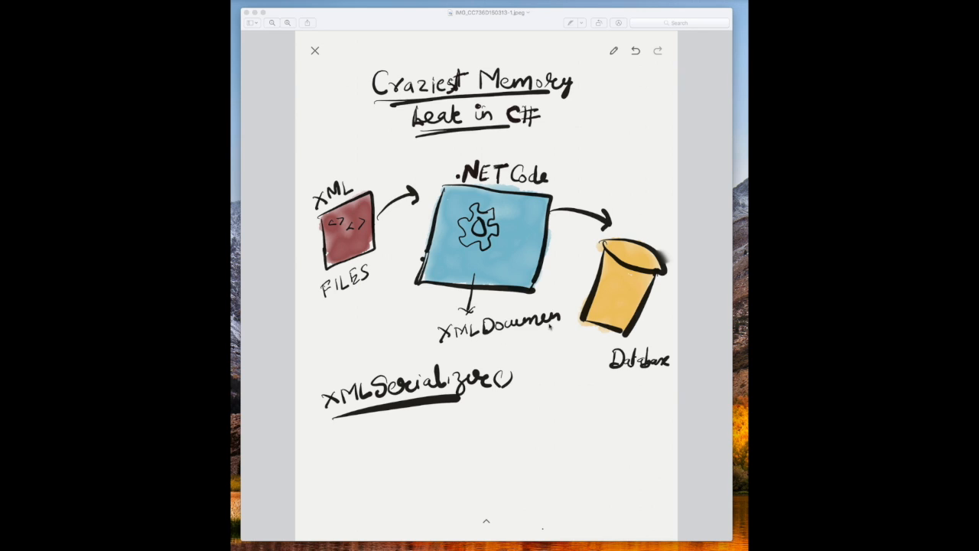
pyautogui.moveTo(489, 335)
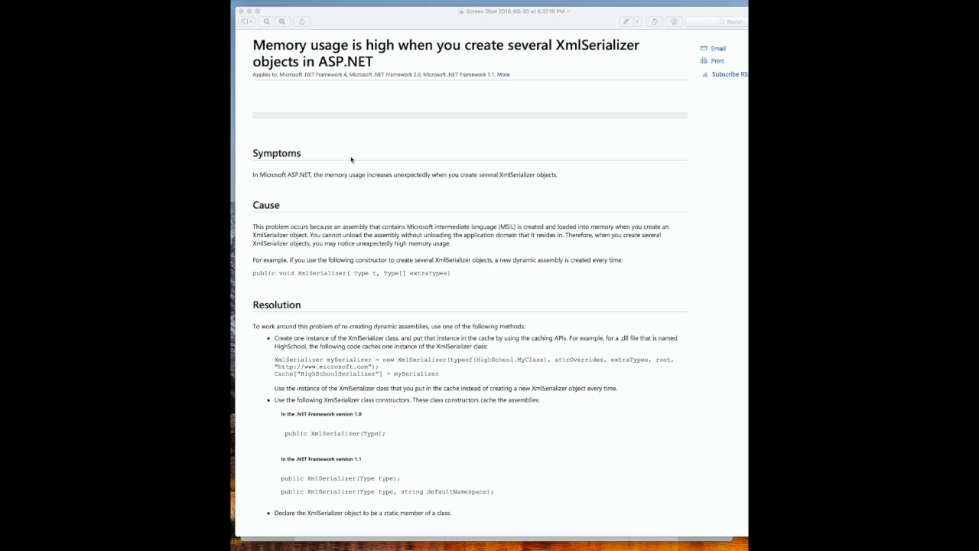
pyautogui.moveTo(355, 183)
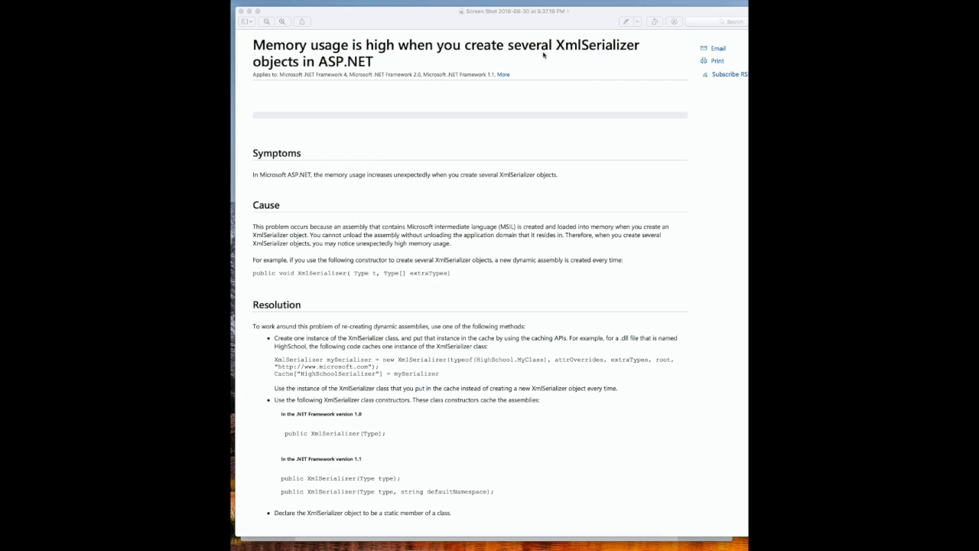
pyautogui.moveTo(470, 63)
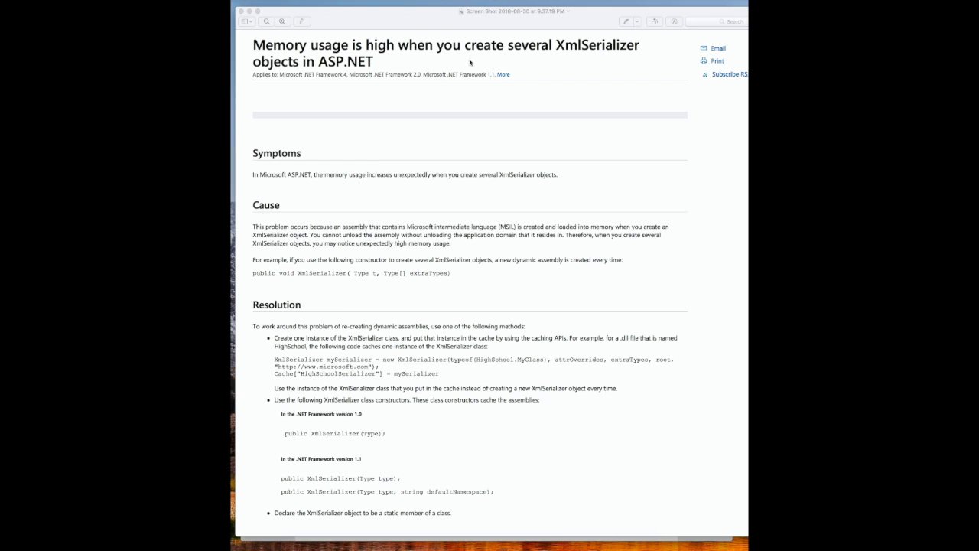
pyautogui.moveTo(611, 57)
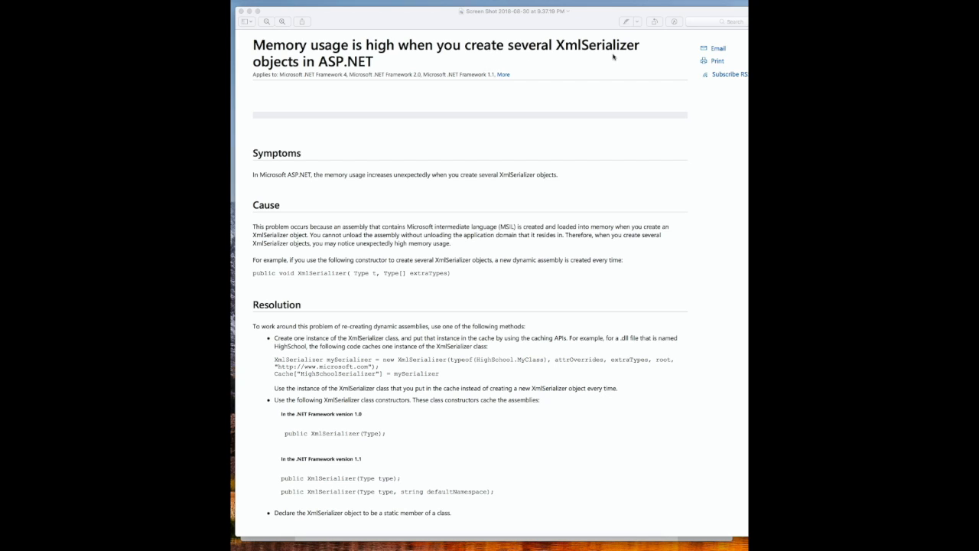
pyautogui.moveTo(367, 84)
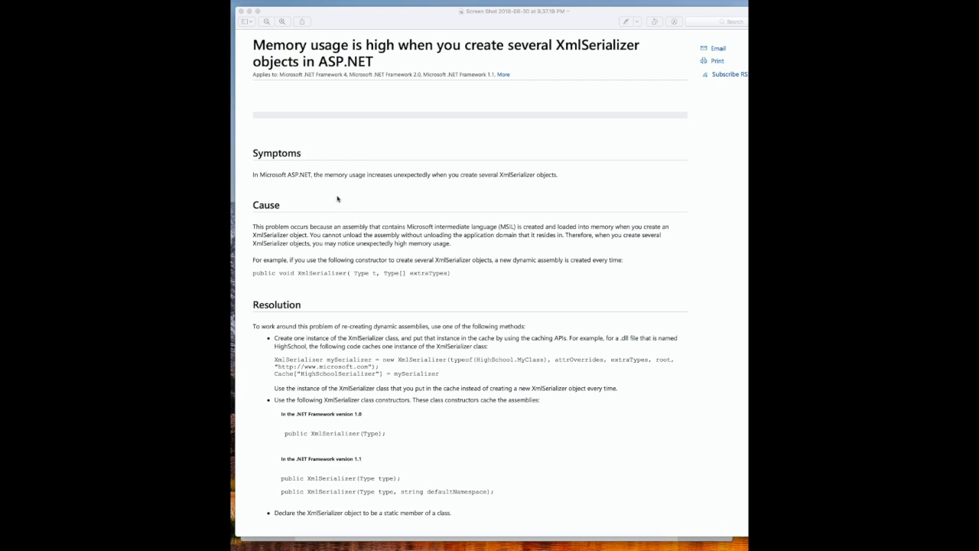
pyautogui.moveTo(351, 285)
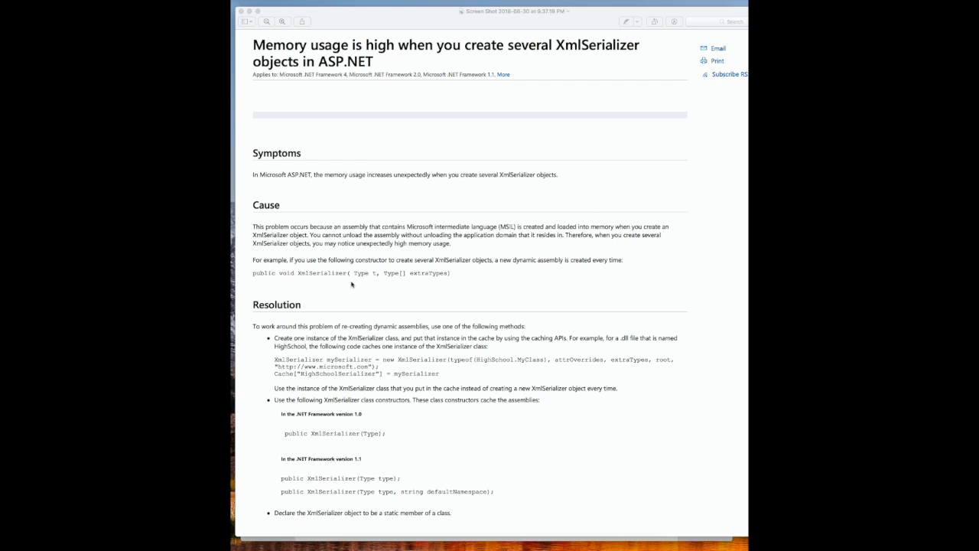
pyautogui.moveTo(373, 282)
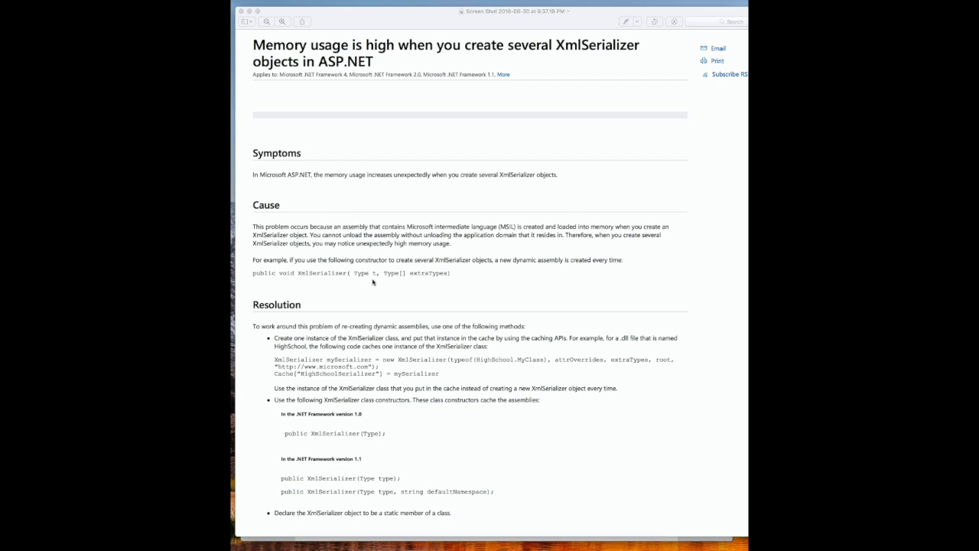
pyautogui.moveTo(407, 282)
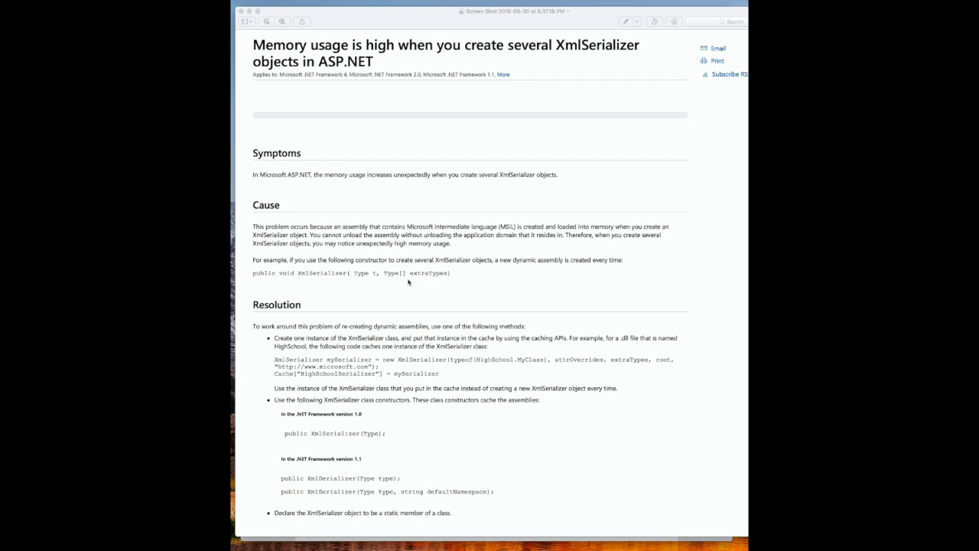
pyautogui.moveTo(379, 274)
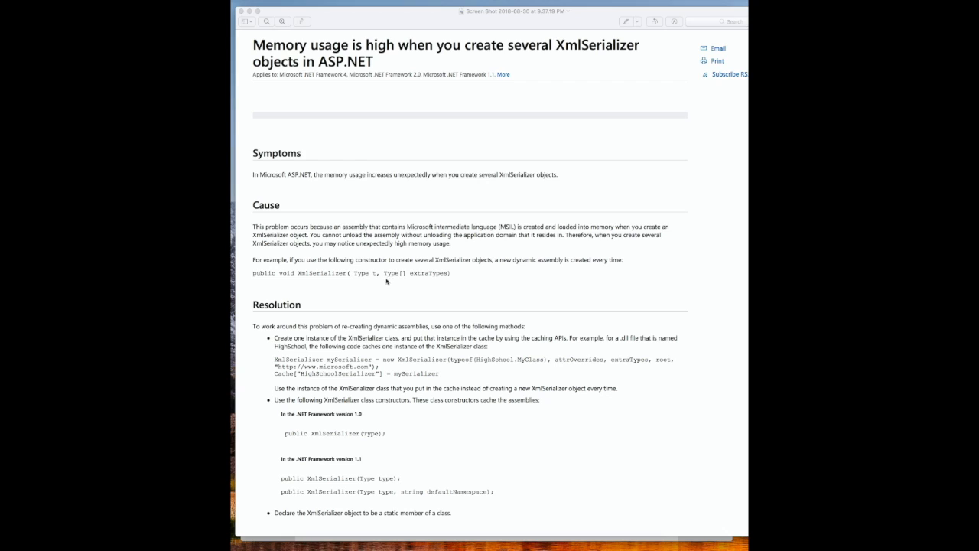
pyautogui.moveTo(385, 285)
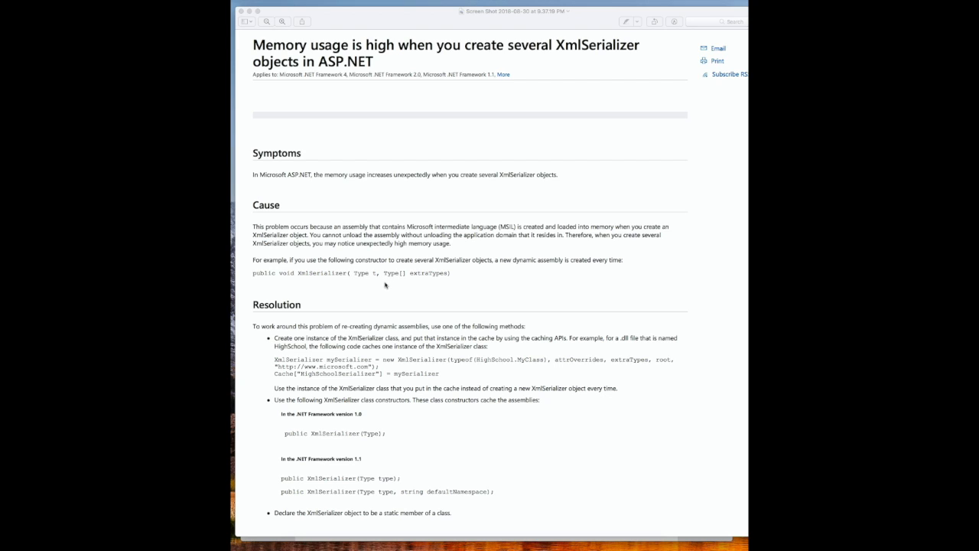
pyautogui.moveTo(390, 309)
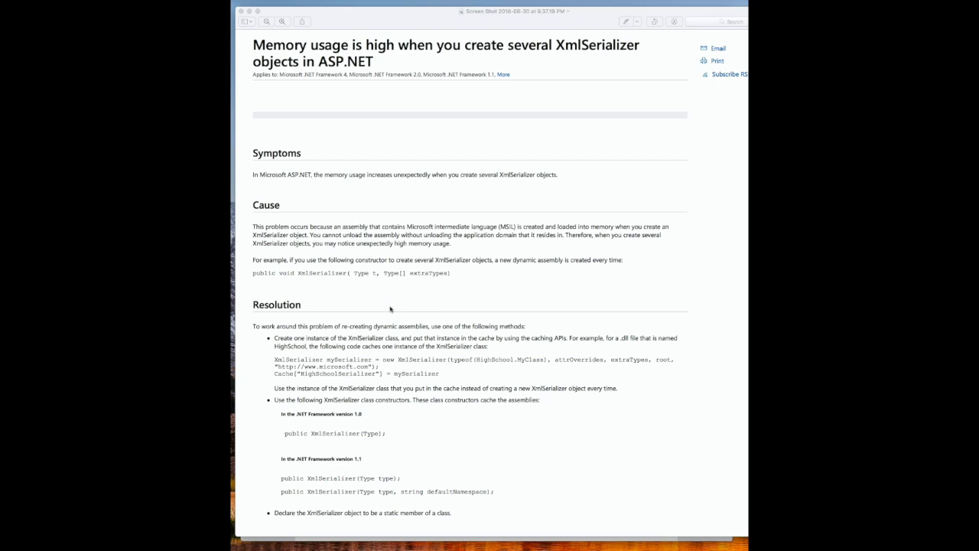
pyautogui.moveTo(324, 284)
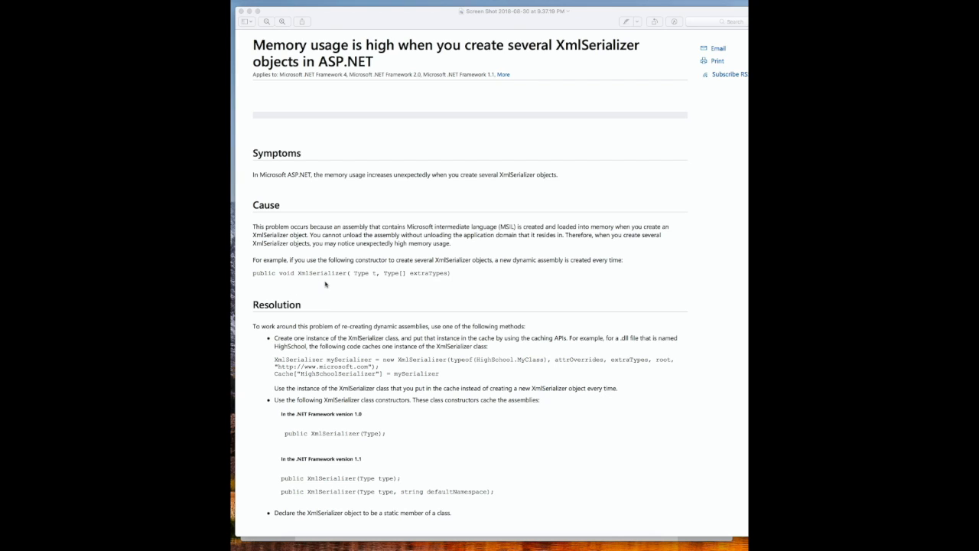
pyautogui.moveTo(364, 426)
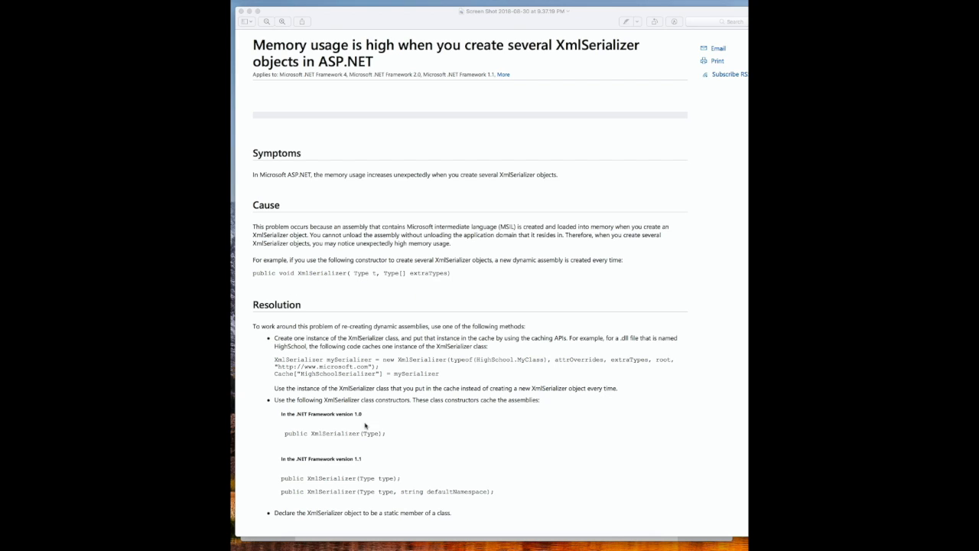
pyautogui.moveTo(269, 315)
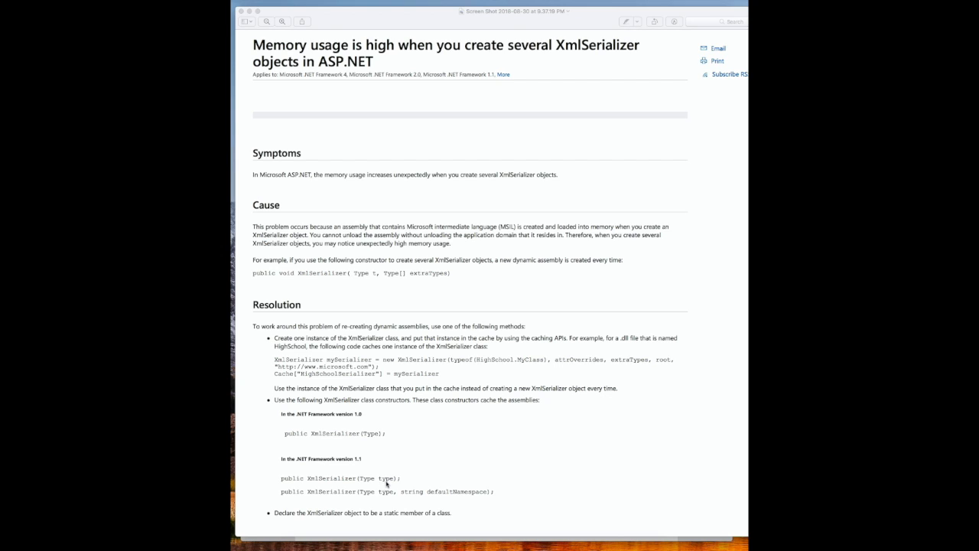
pyautogui.moveTo(367, 477)
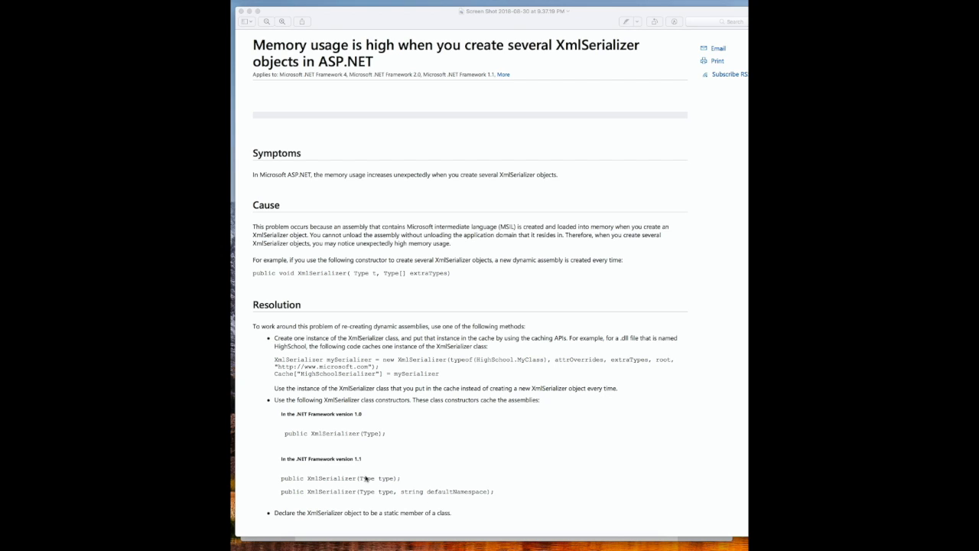
pyautogui.moveTo(364, 441)
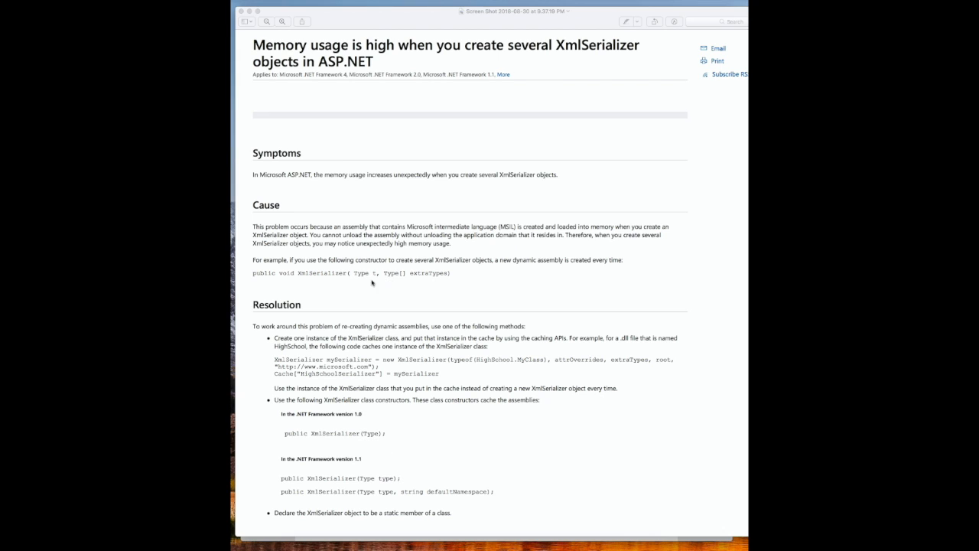
pyautogui.moveTo(392, 288)
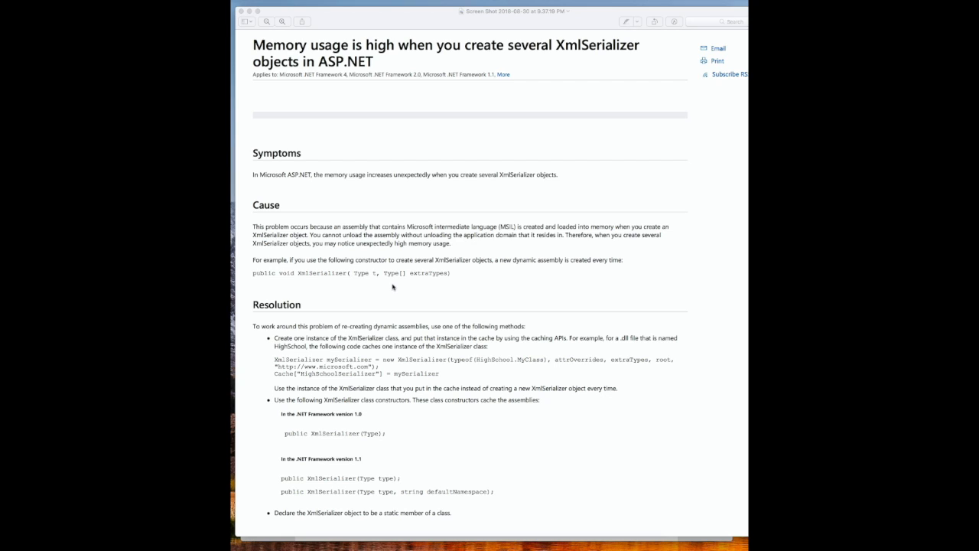
pyautogui.moveTo(289, 288)
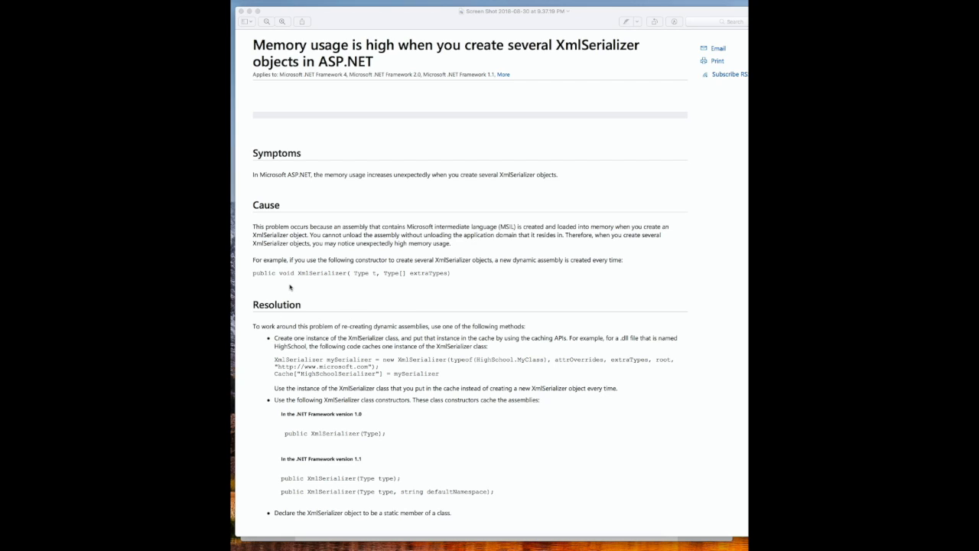
pyautogui.moveTo(318, 282)
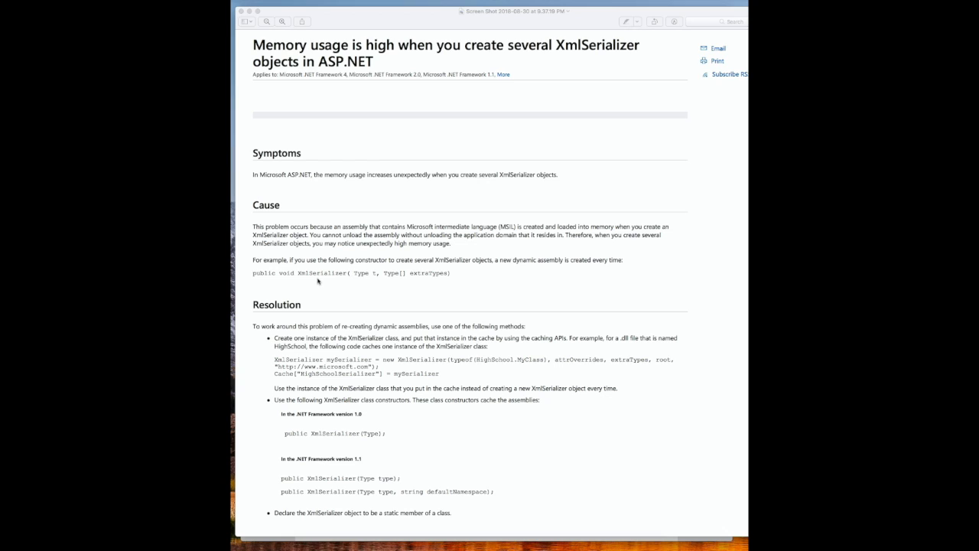
pyautogui.moveTo(318, 281)
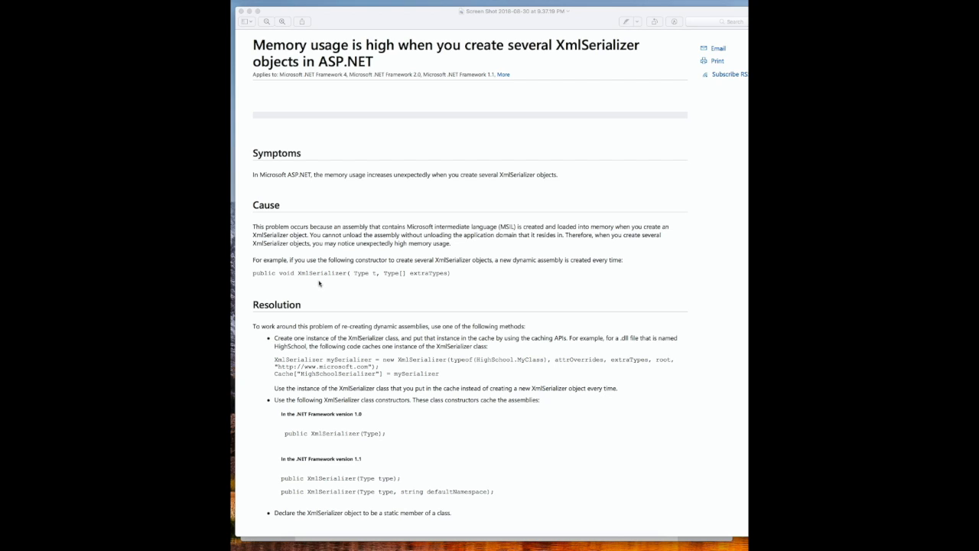
pyautogui.moveTo(356, 291)
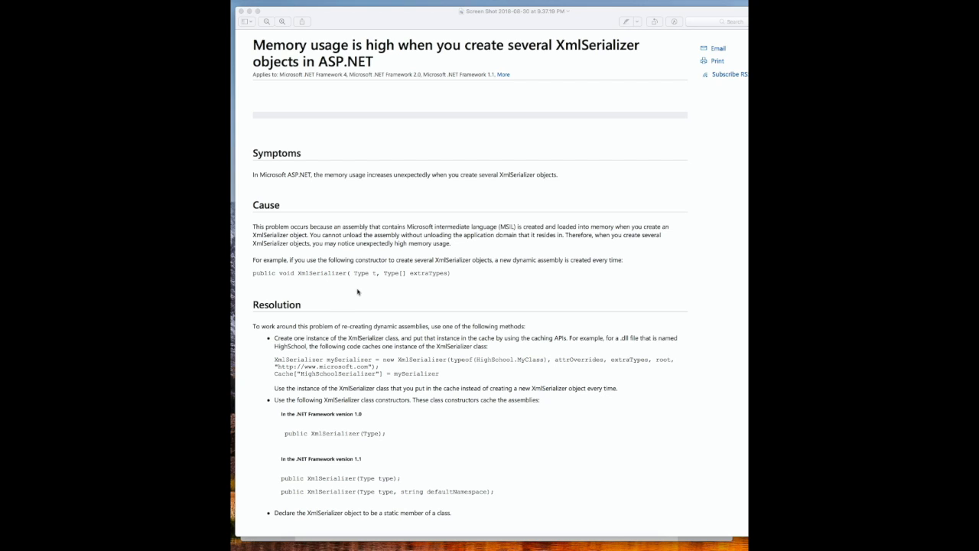
pyautogui.moveTo(341, 294)
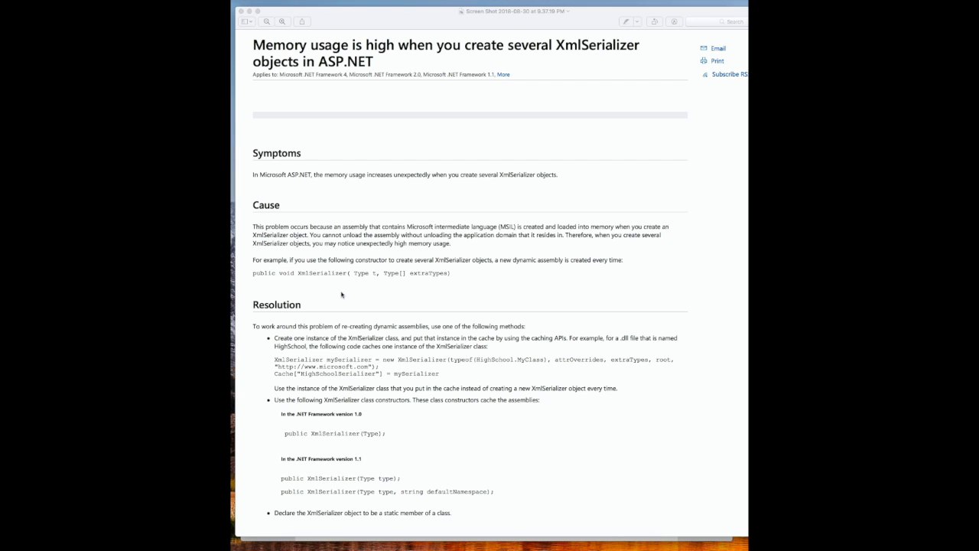
pyautogui.moveTo(376, 294)
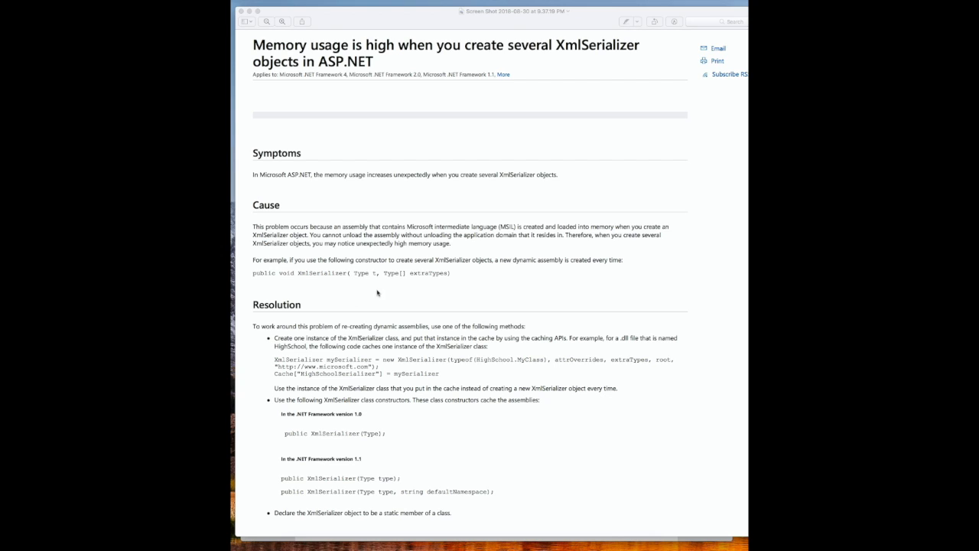
pyautogui.moveTo(309, 278)
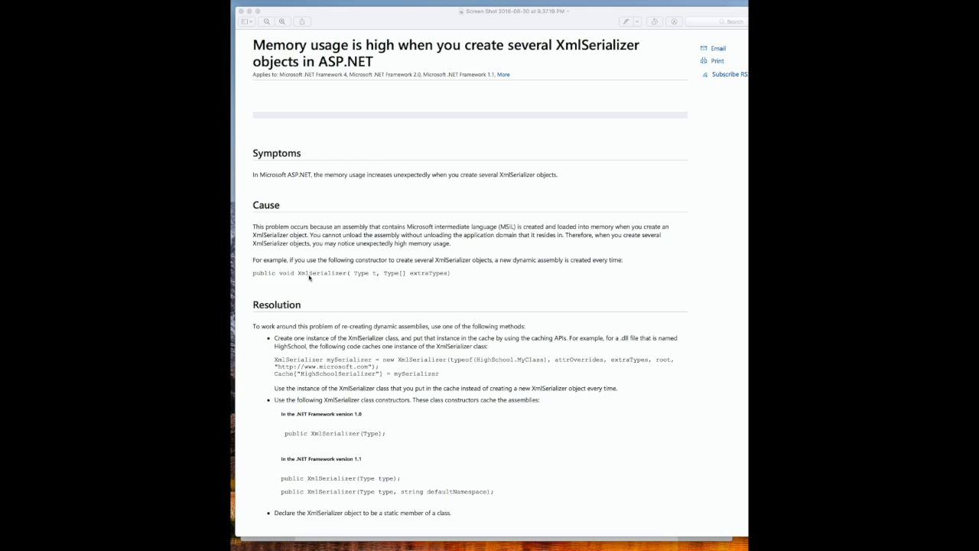
pyautogui.moveTo(326, 296)
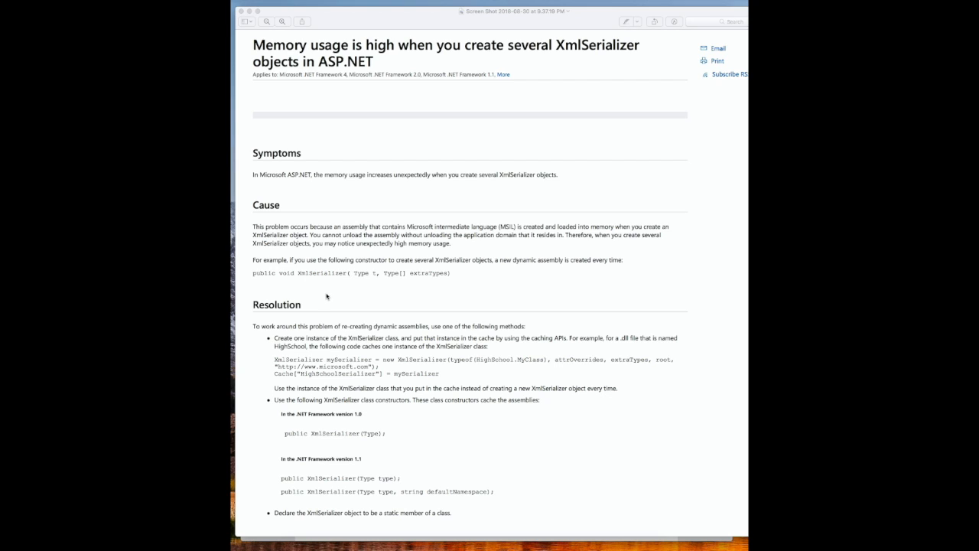
pyautogui.moveTo(312, 286)
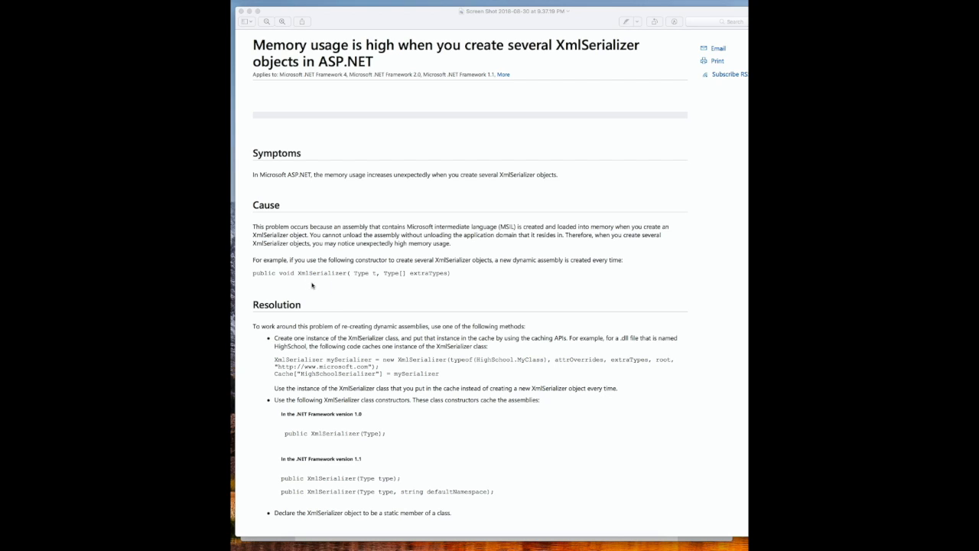
pyautogui.moveTo(343, 290)
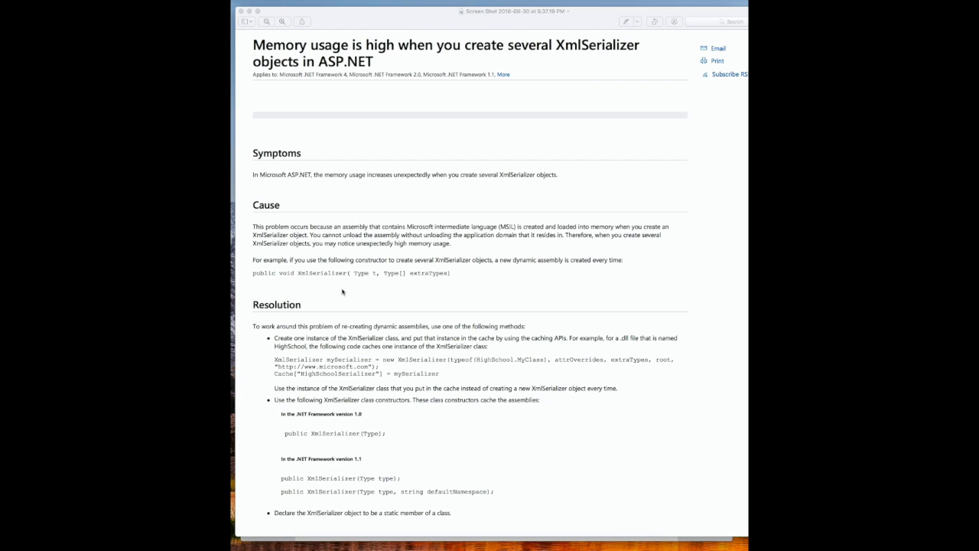
pyautogui.moveTo(380, 364)
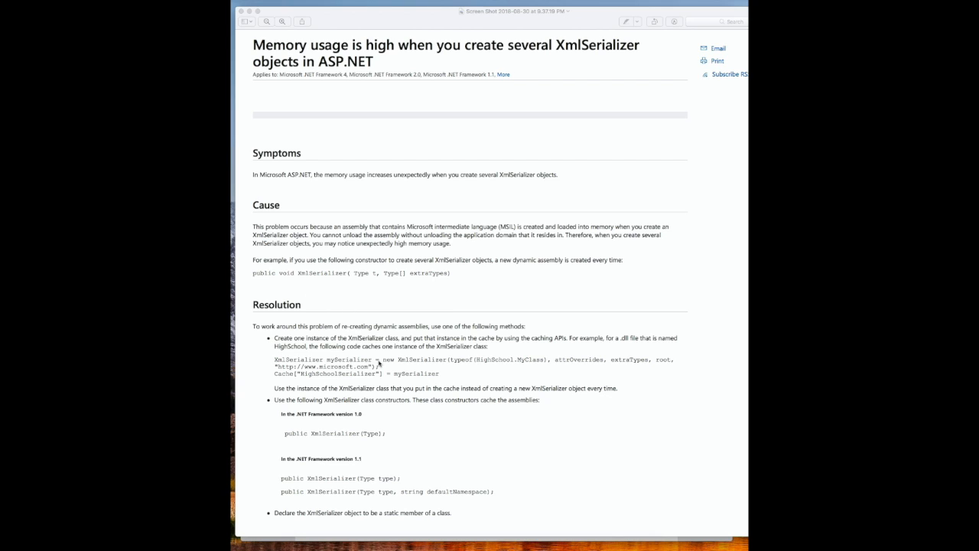
pyautogui.moveTo(422, 321)
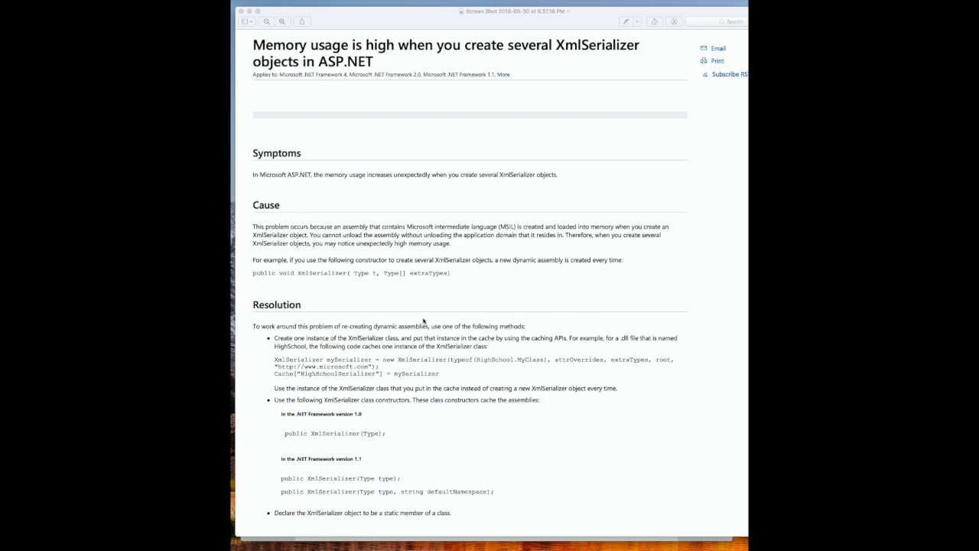
pyautogui.moveTo(447, 352)
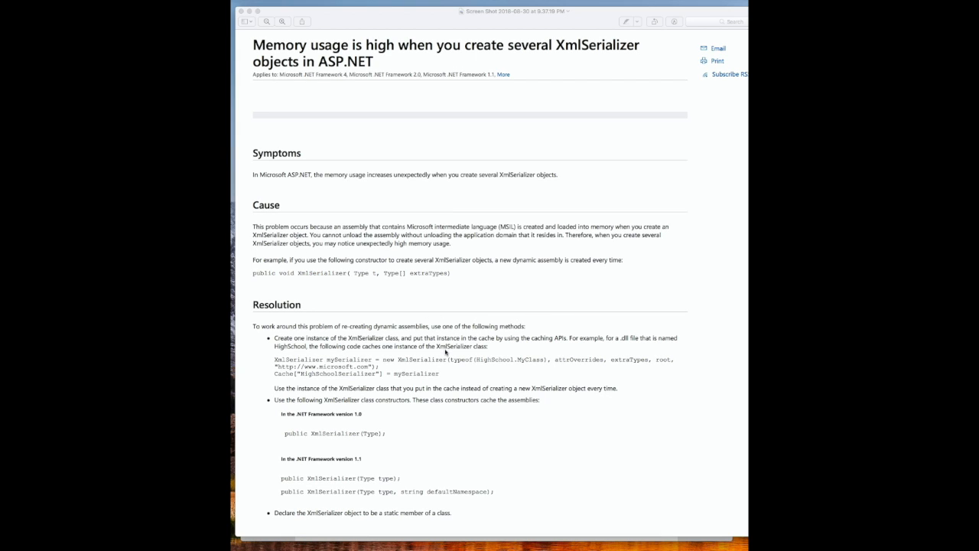
pyautogui.moveTo(404, 335)
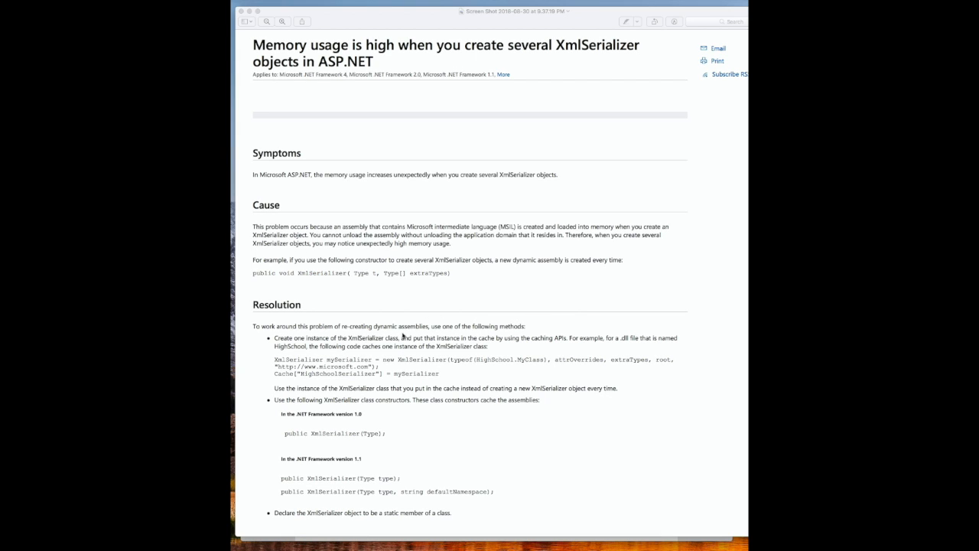
pyautogui.moveTo(410, 314)
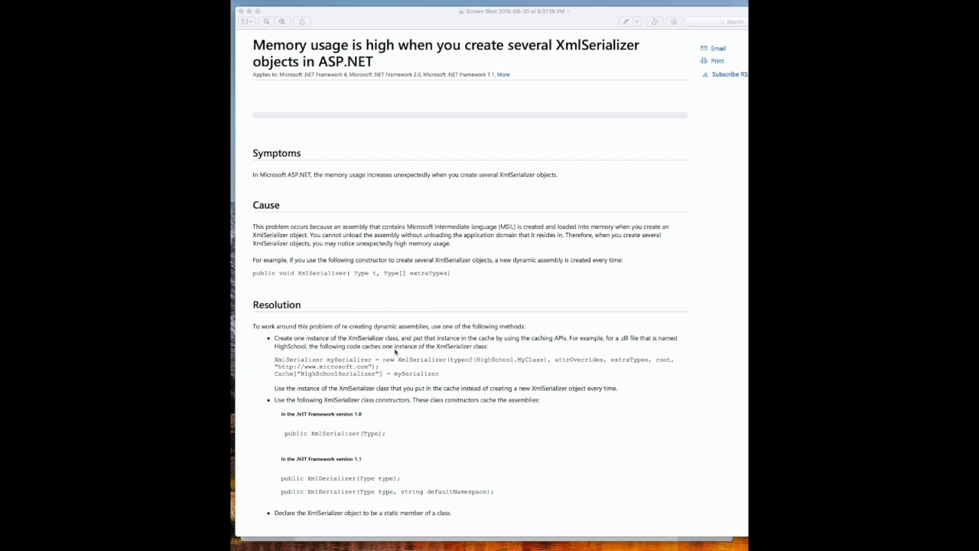
pyautogui.moveTo(329, 278)
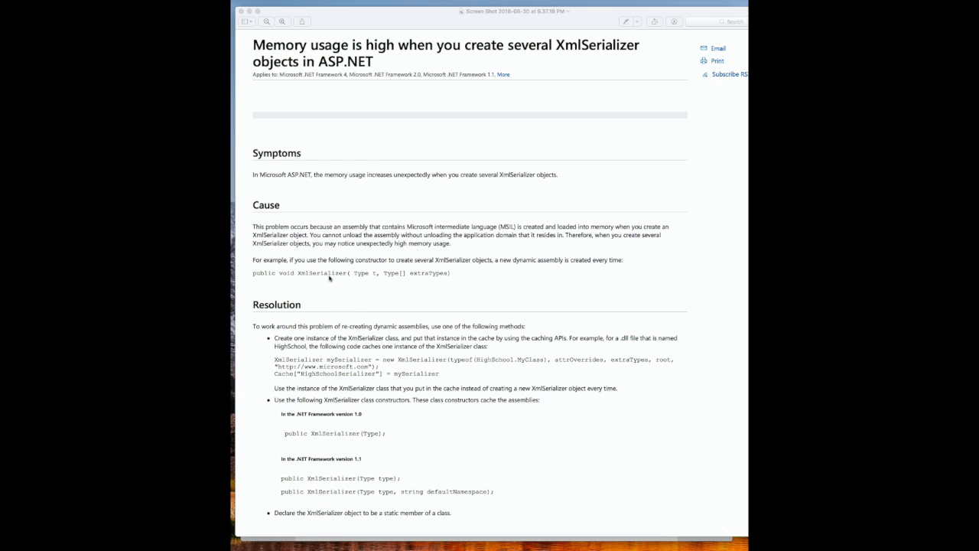
pyautogui.moveTo(324, 284)
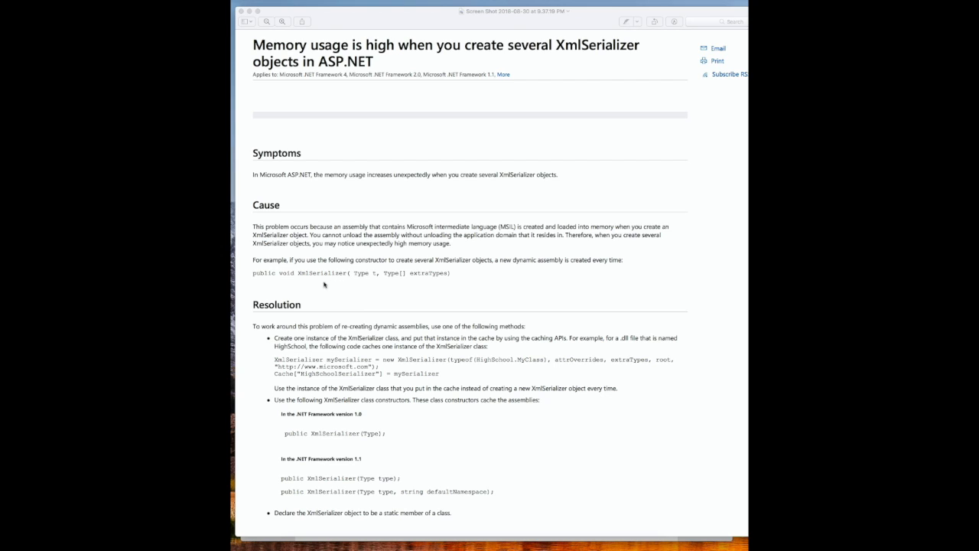
pyautogui.moveTo(334, 291)
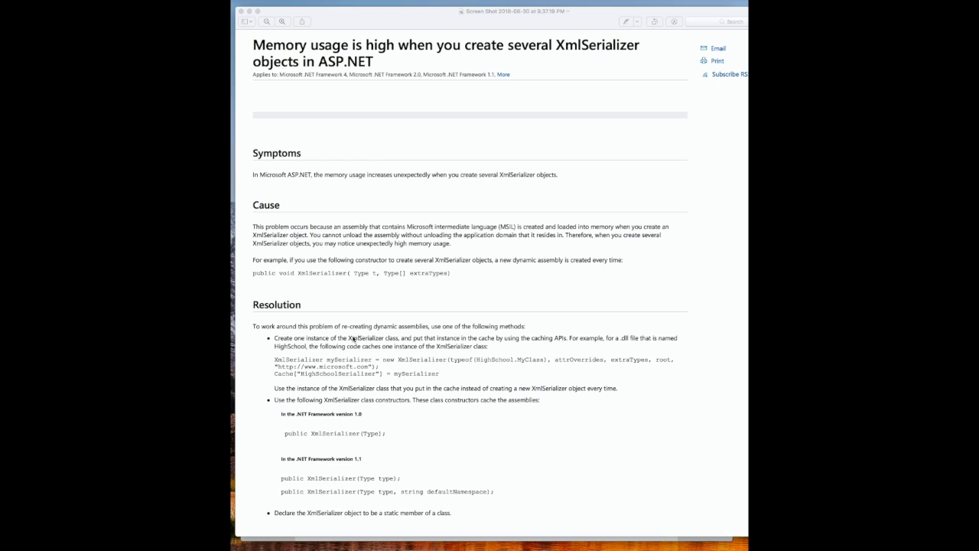
pyautogui.moveTo(355, 333)
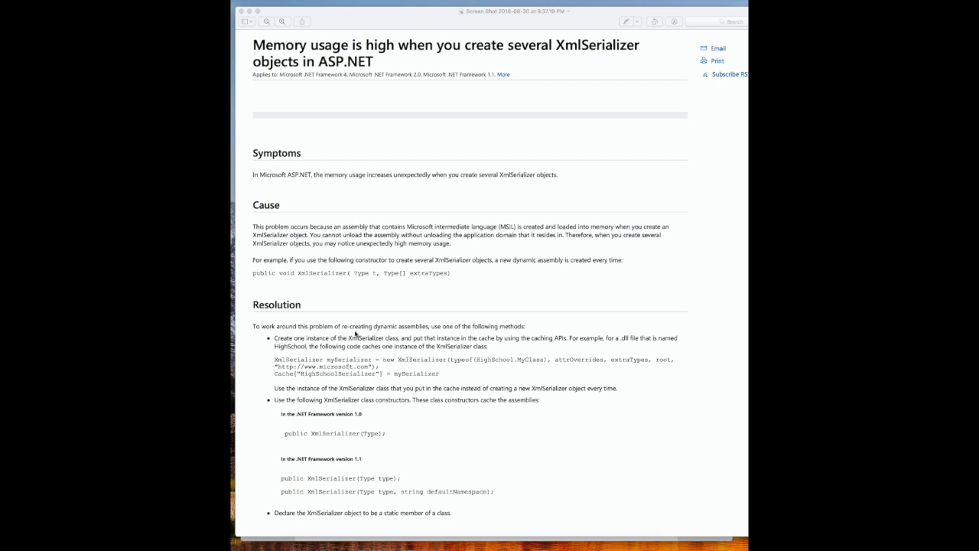
pyautogui.moveTo(330, 352)
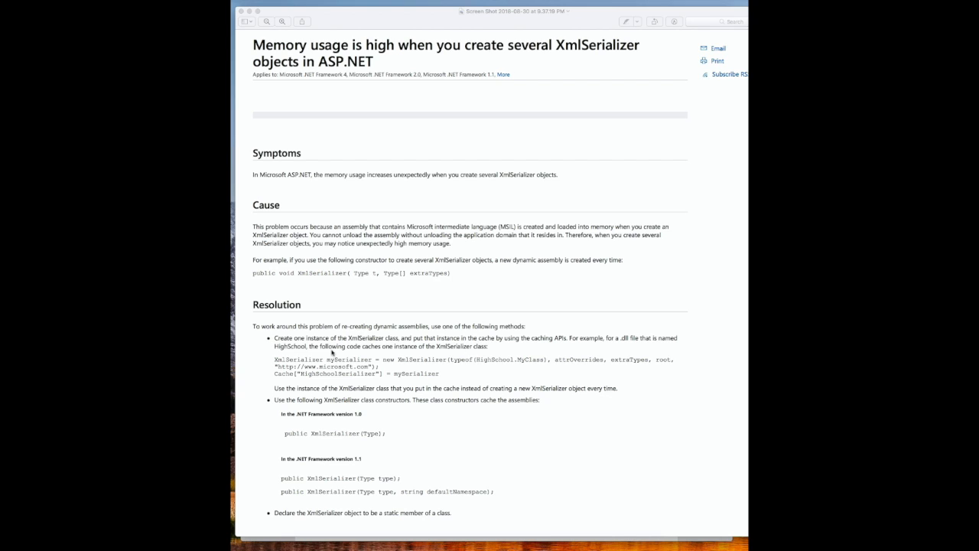
pyautogui.moveTo(318, 389)
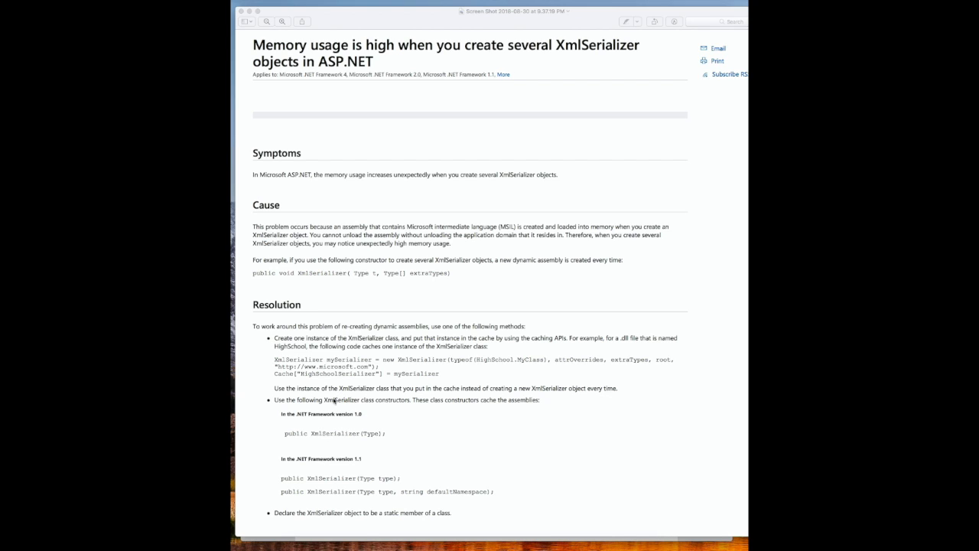
pyautogui.moveTo(319, 520)
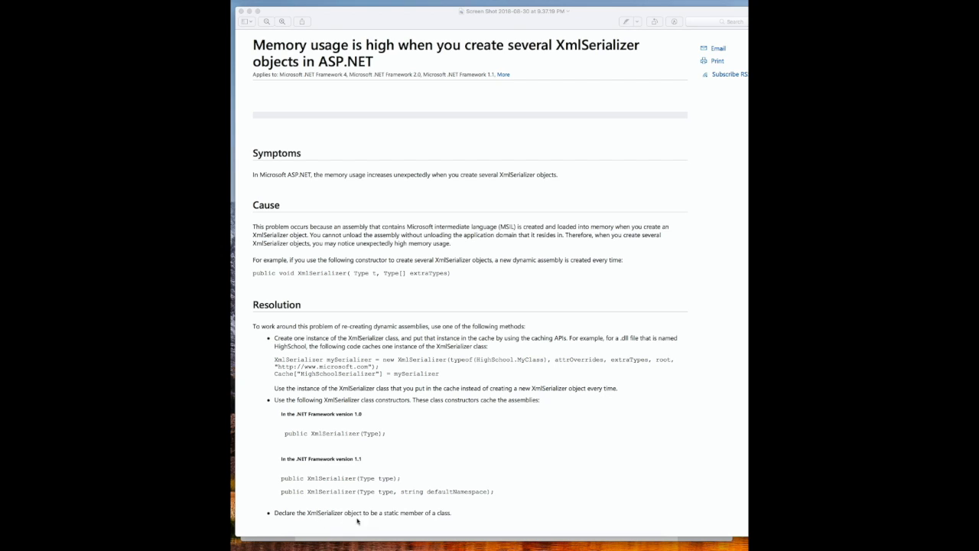
pyautogui.moveTo(431, 520)
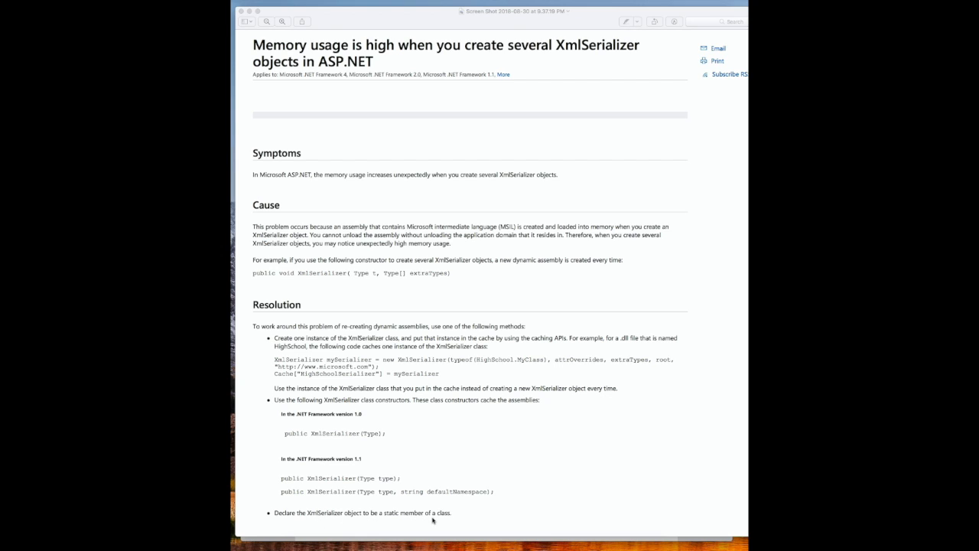
pyautogui.moveTo(407, 508)
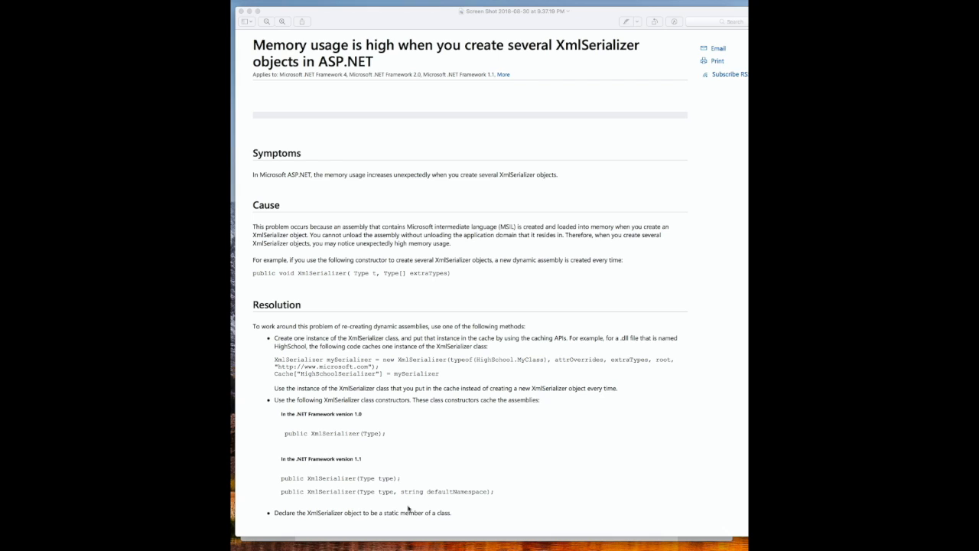
pyautogui.moveTo(395, 517)
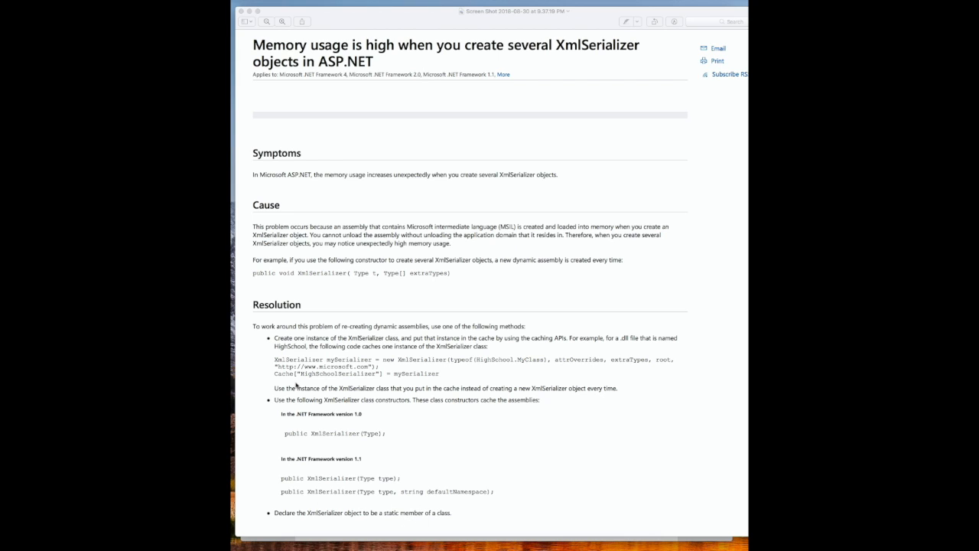
pyautogui.moveTo(400, 386)
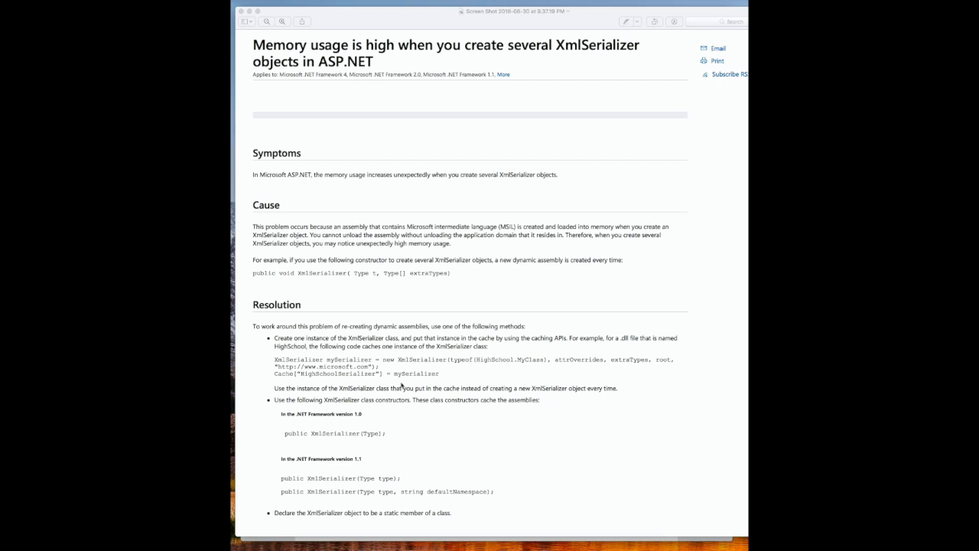
pyautogui.moveTo(371, 456)
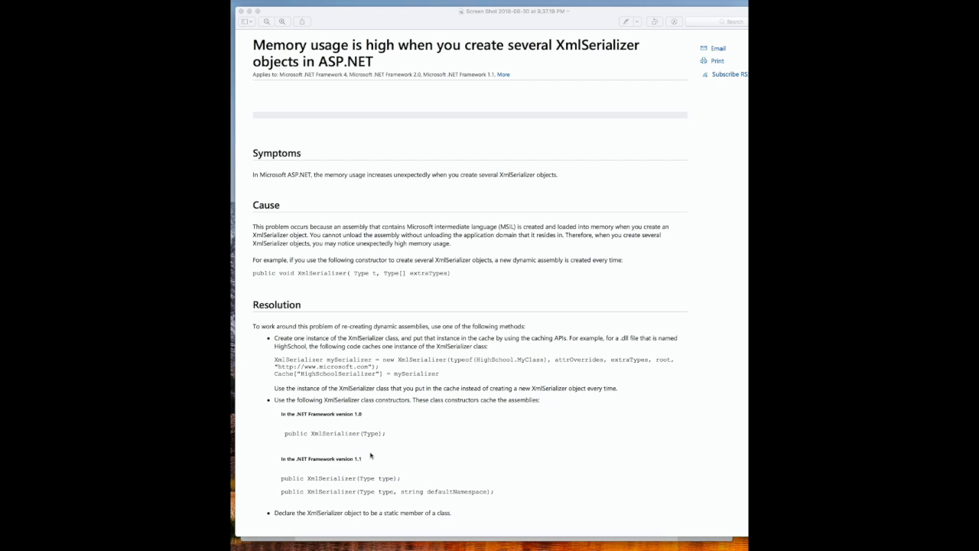
pyautogui.moveTo(386, 281)
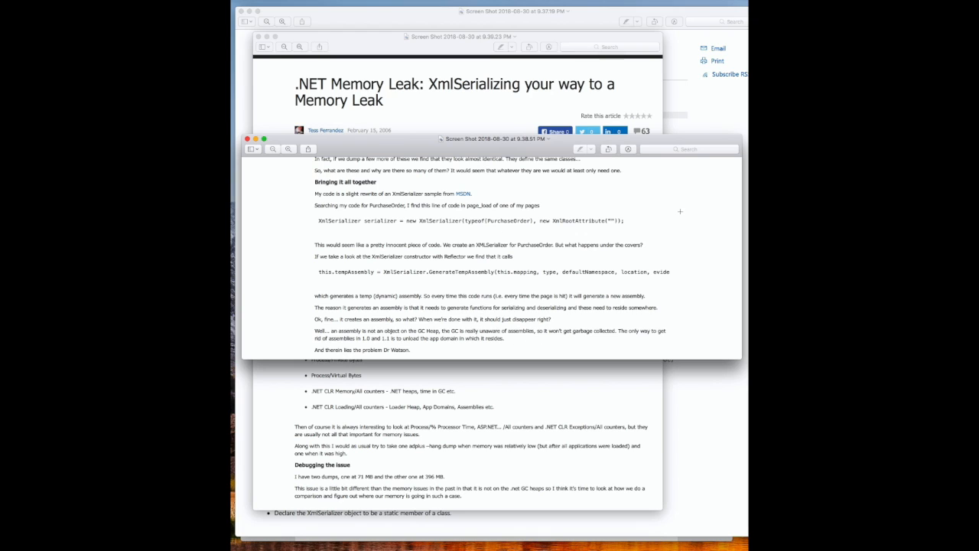
pyautogui.moveTo(427, 325)
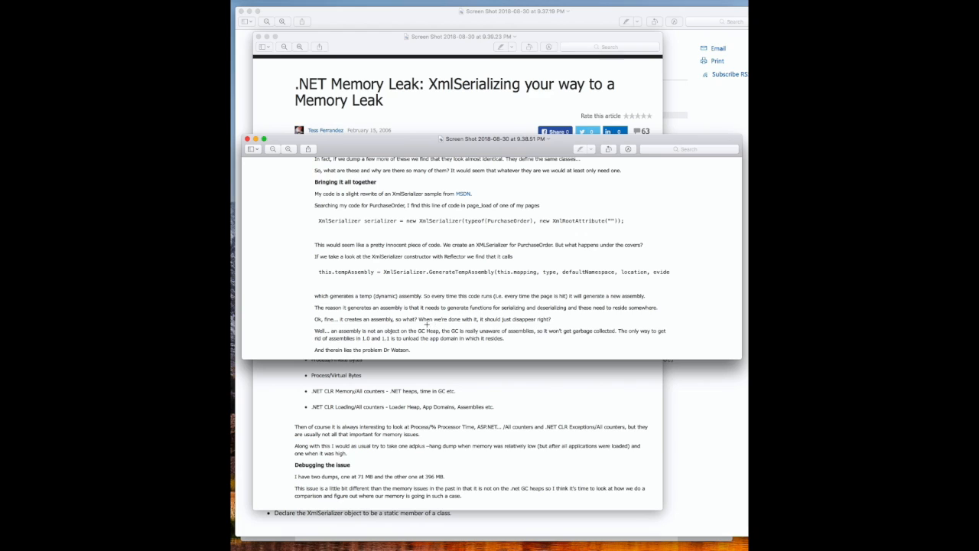
pyautogui.moveTo(450, 355)
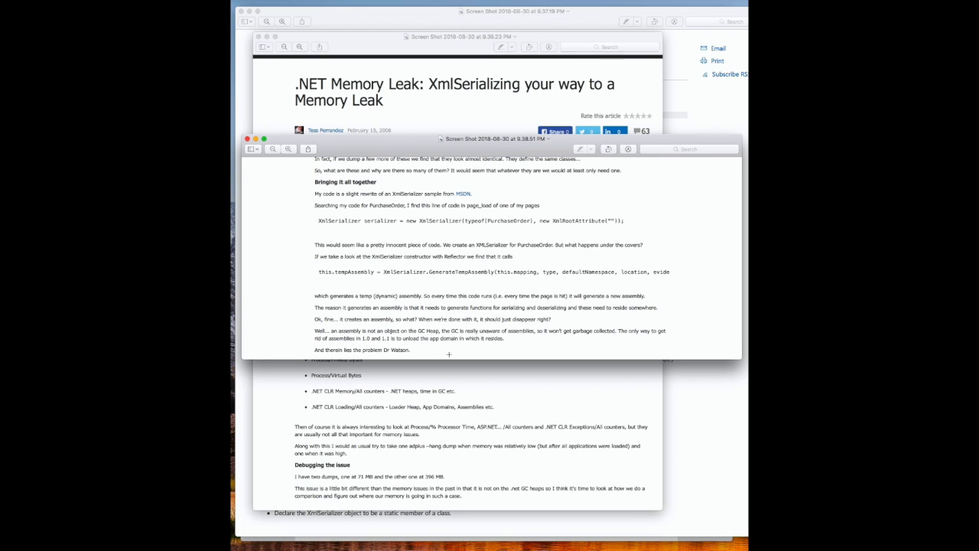
pyautogui.moveTo(453, 231)
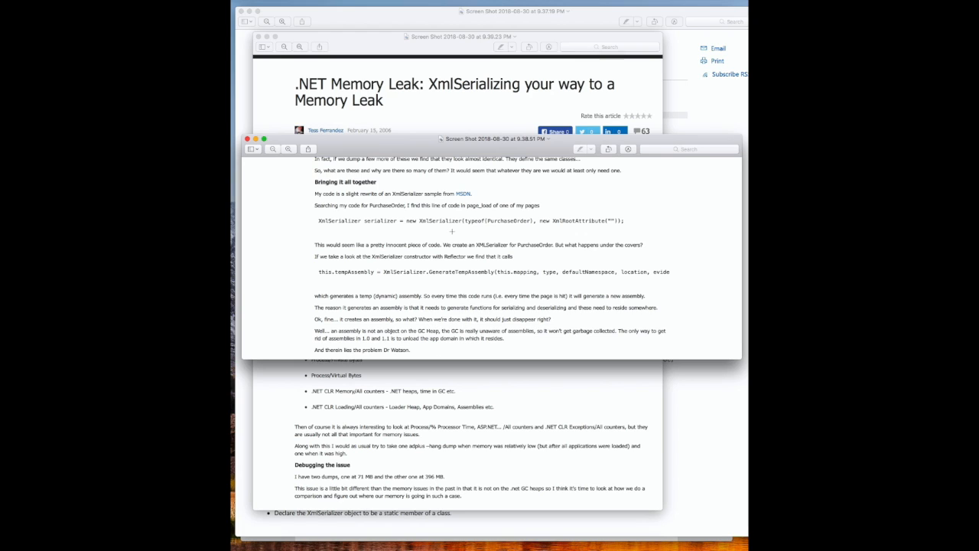